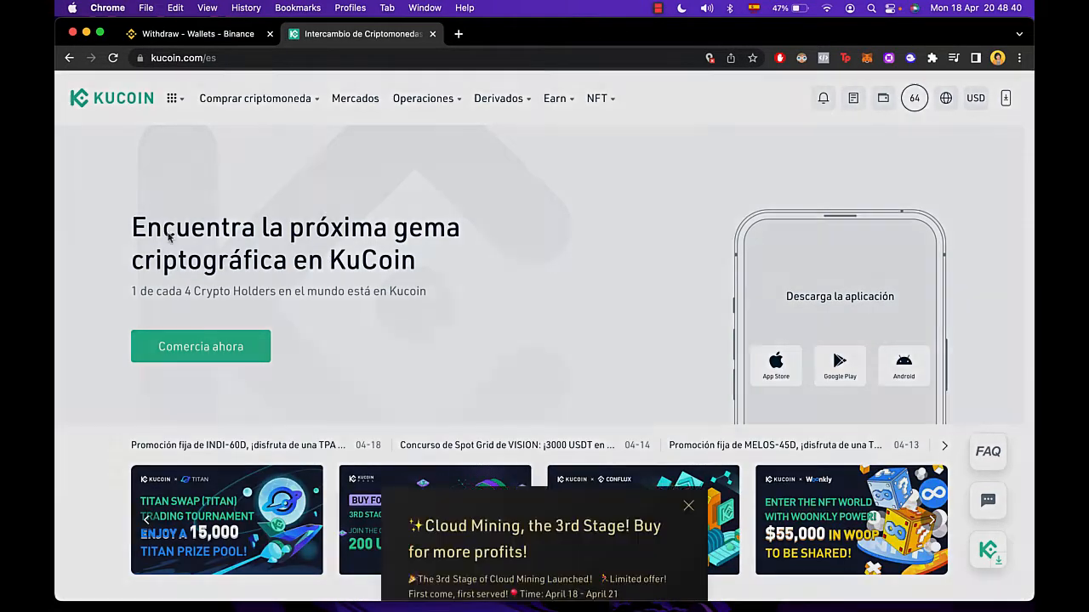
# Step: Dismiss the Cloud Mining promo popup and launch the MetaMask extension from the toolbar
pyautogui.click(687, 505)
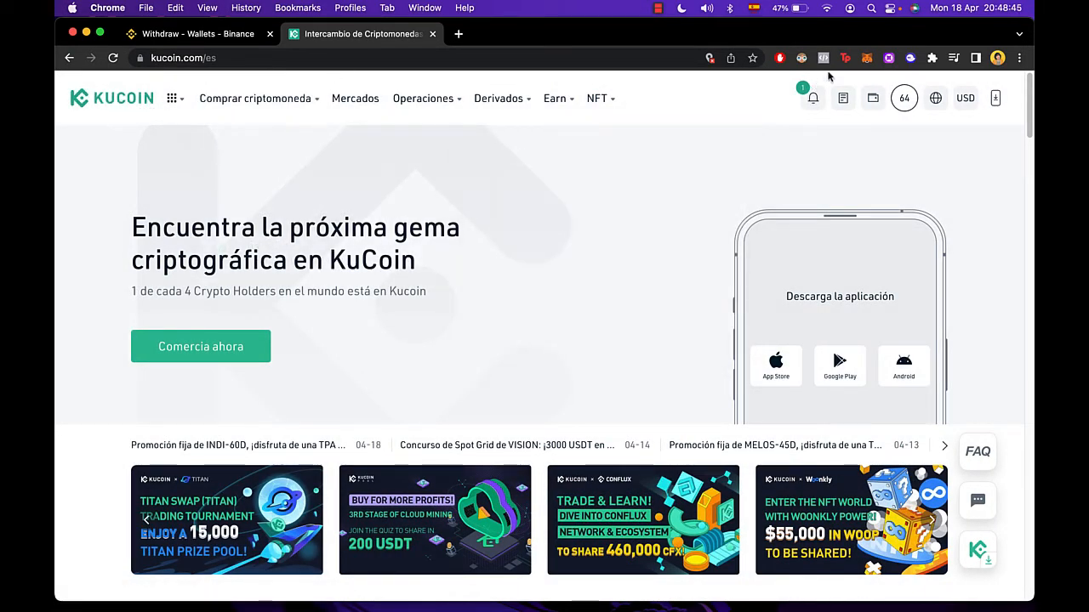
pyautogui.moveTo(866, 58)
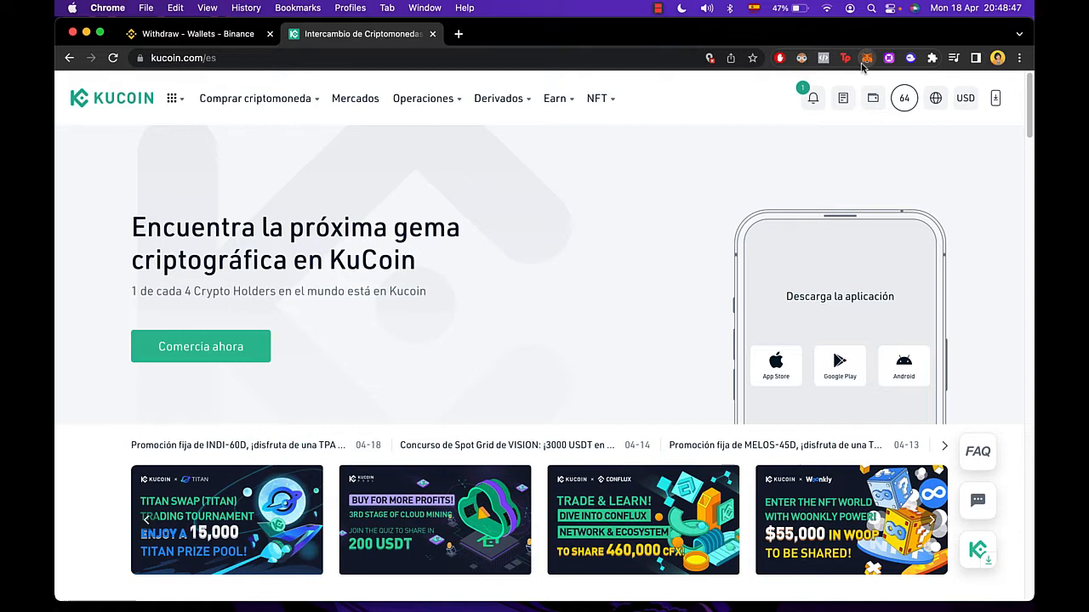
pyautogui.click(866, 58)
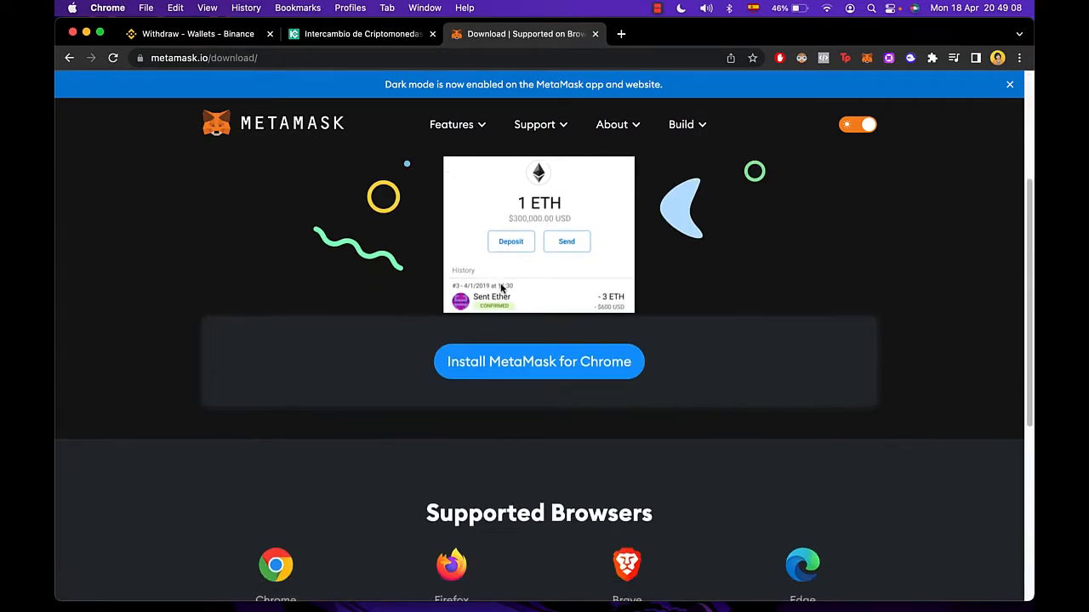
# Step: Scroll the MetaMask download page down to the Supported Browsers list (Chrome, Firefox, Brave, Edge)
pyautogui.scroll(-3)
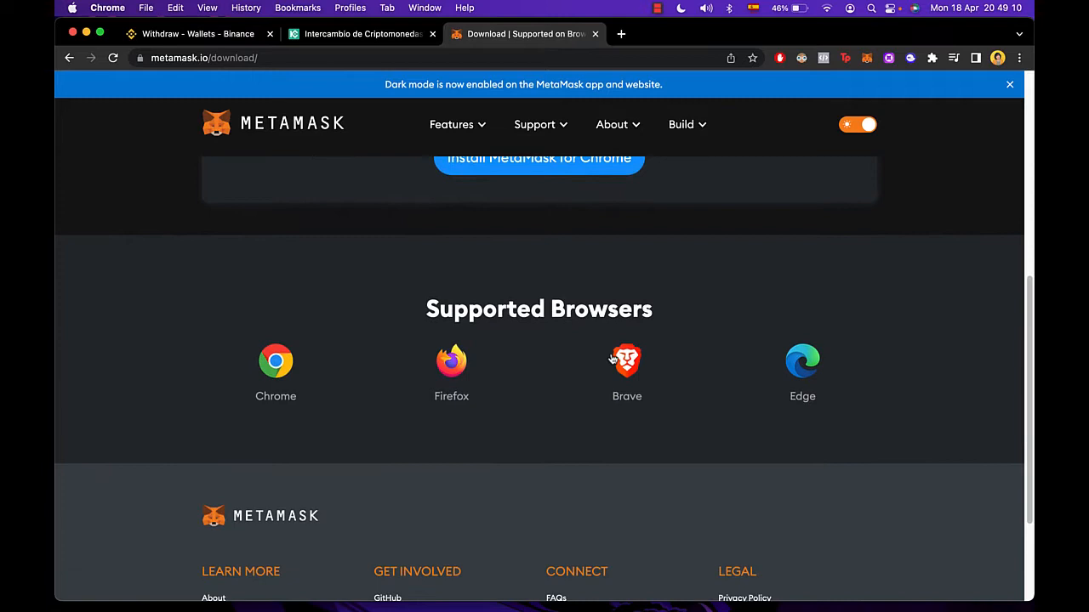
pyautogui.moveTo(776, 297)
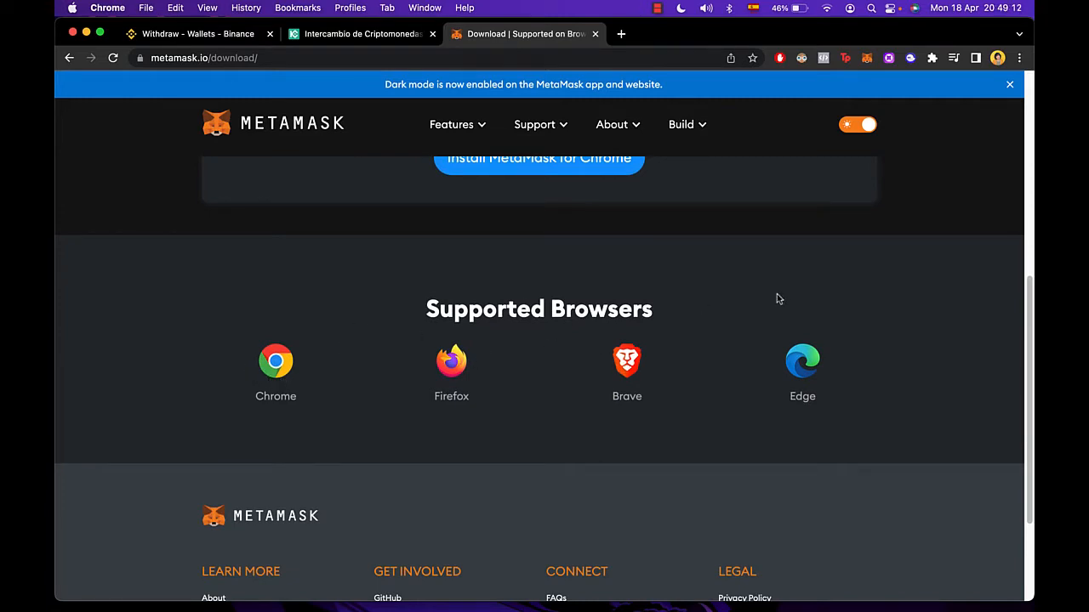
pyautogui.moveTo(803, 40)
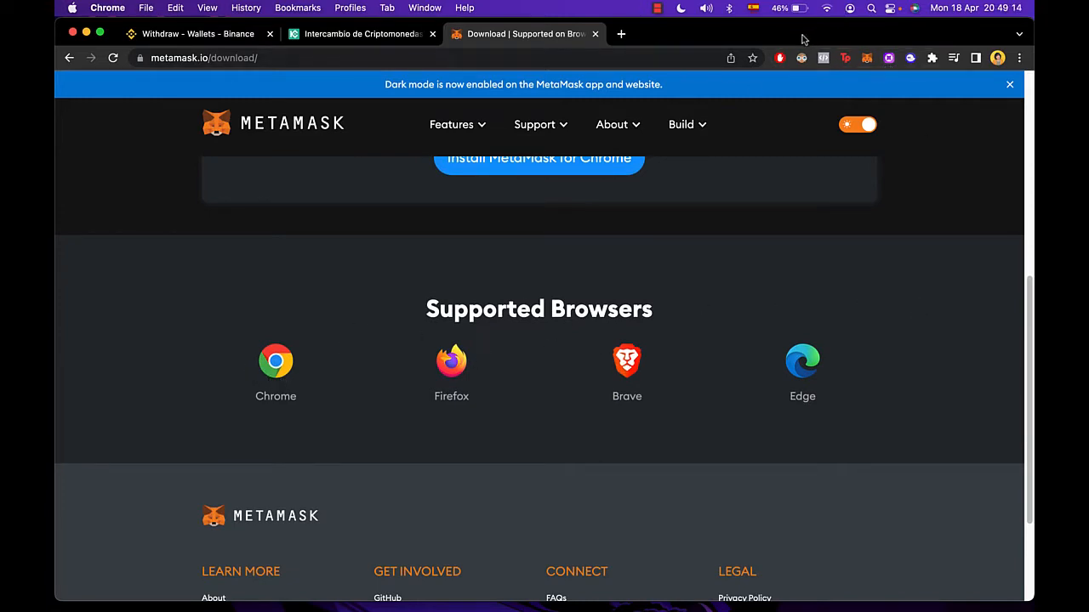
pyautogui.moveTo(598, 14)
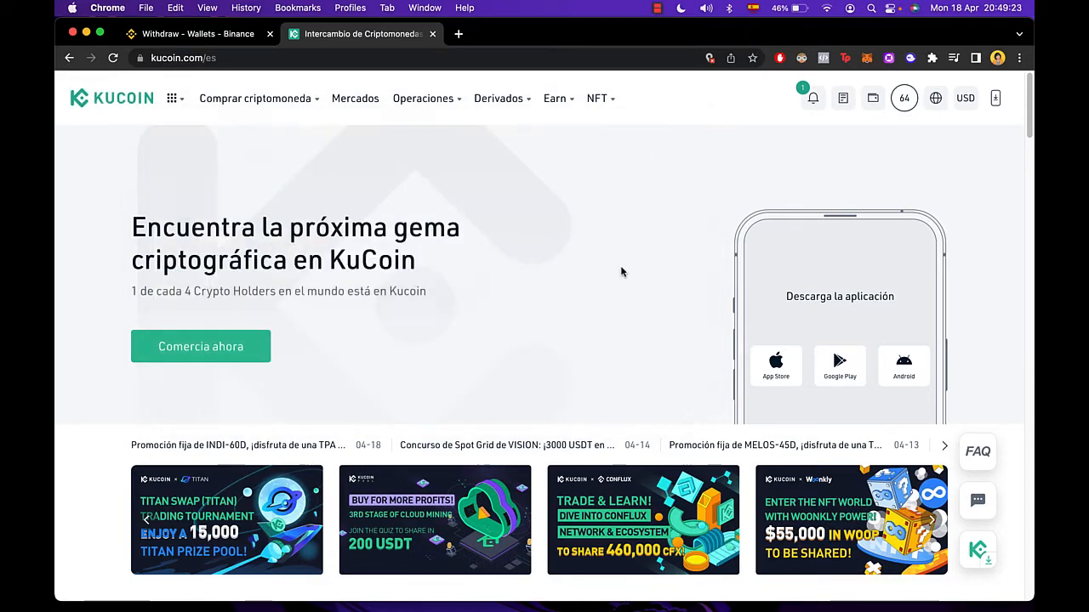
# Step: Go through the wallet menu to Cuenta Principal's Asset Overview and start a crypto withdrawal
pyautogui.click(871, 97)
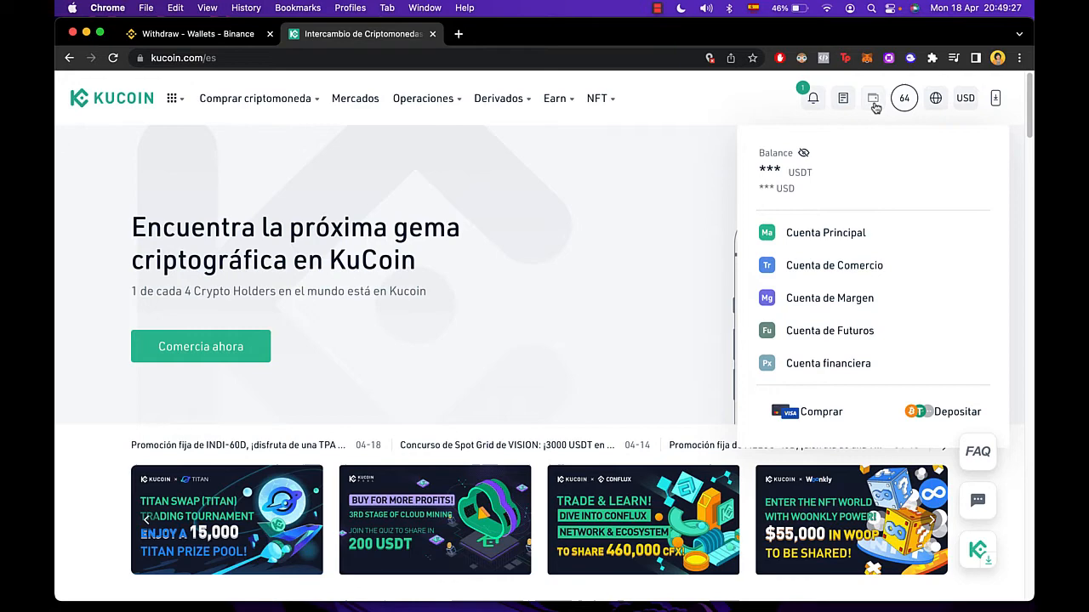
pyautogui.click(825, 231)
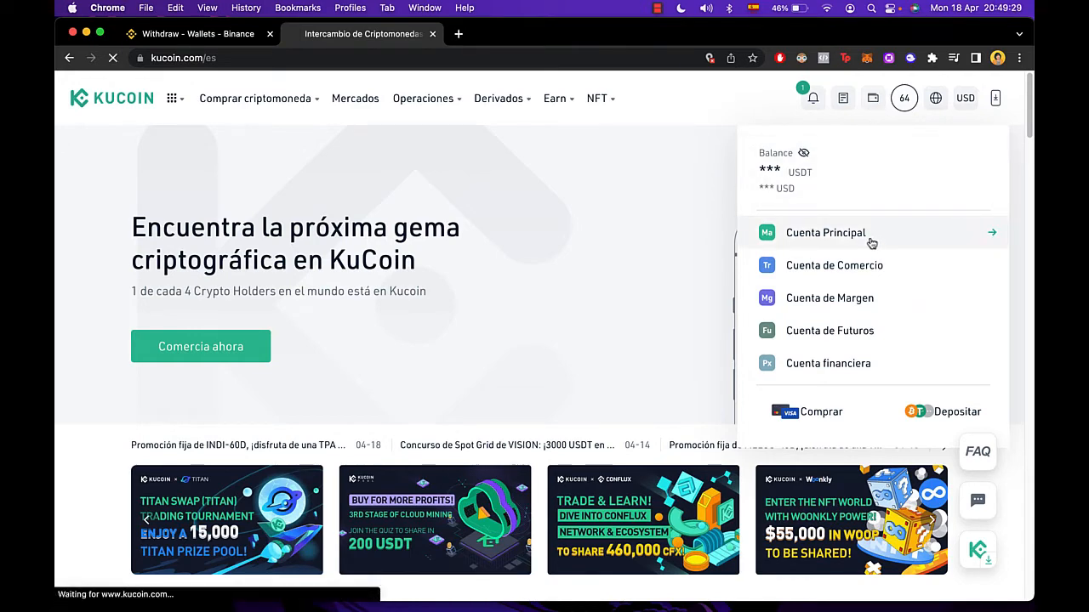
pyautogui.click(826, 232)
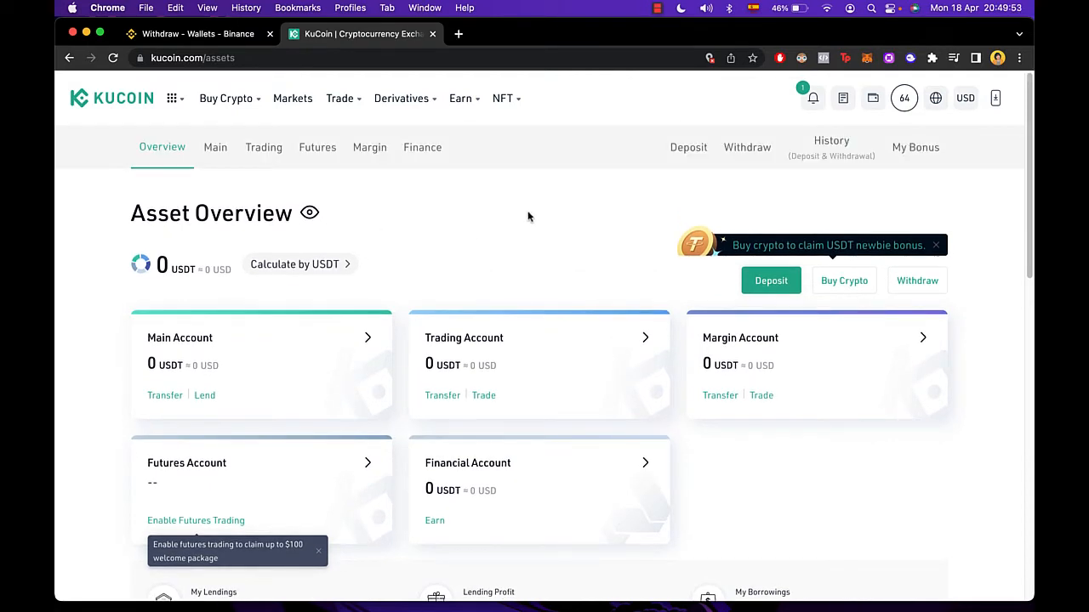
pyautogui.moveTo(917, 279)
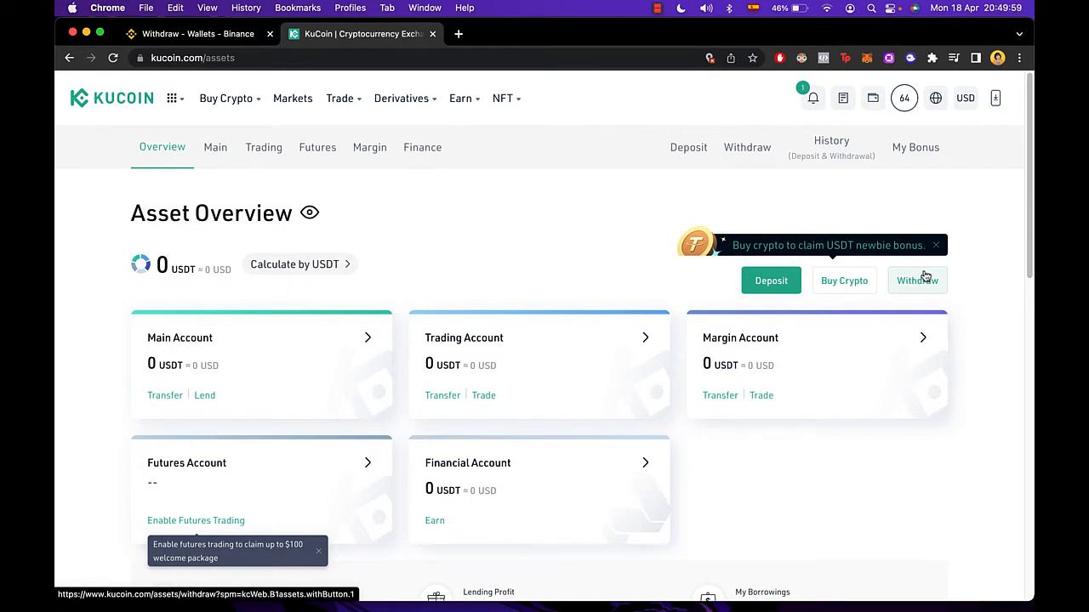
pyautogui.click(917, 281)
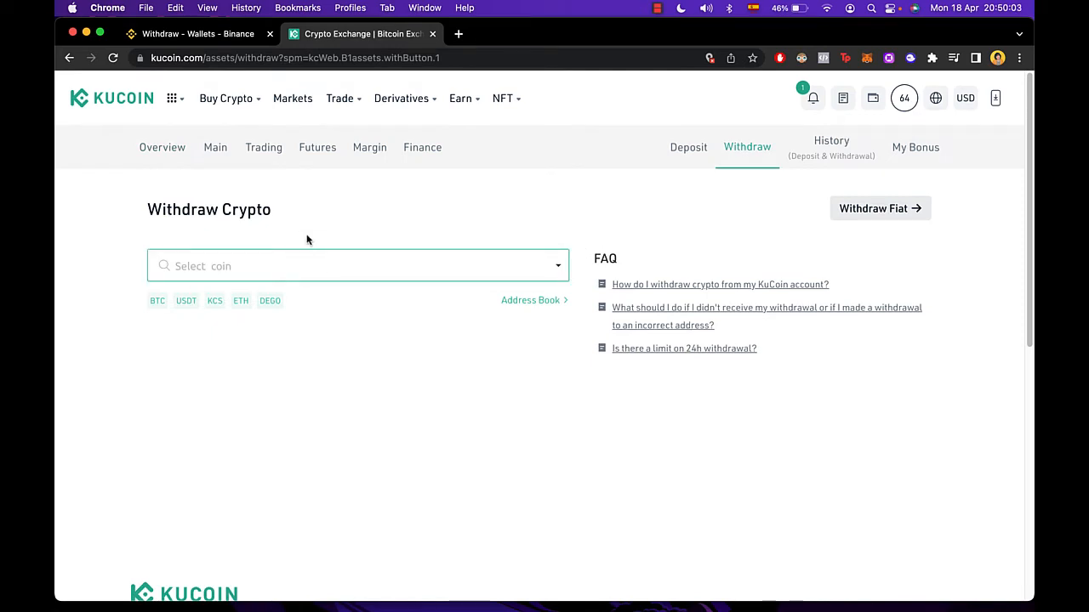
# Step: Choose USDT (Tether) as the withdrawal coin, revealing the address, network and amount fields
pyautogui.click(357, 265)
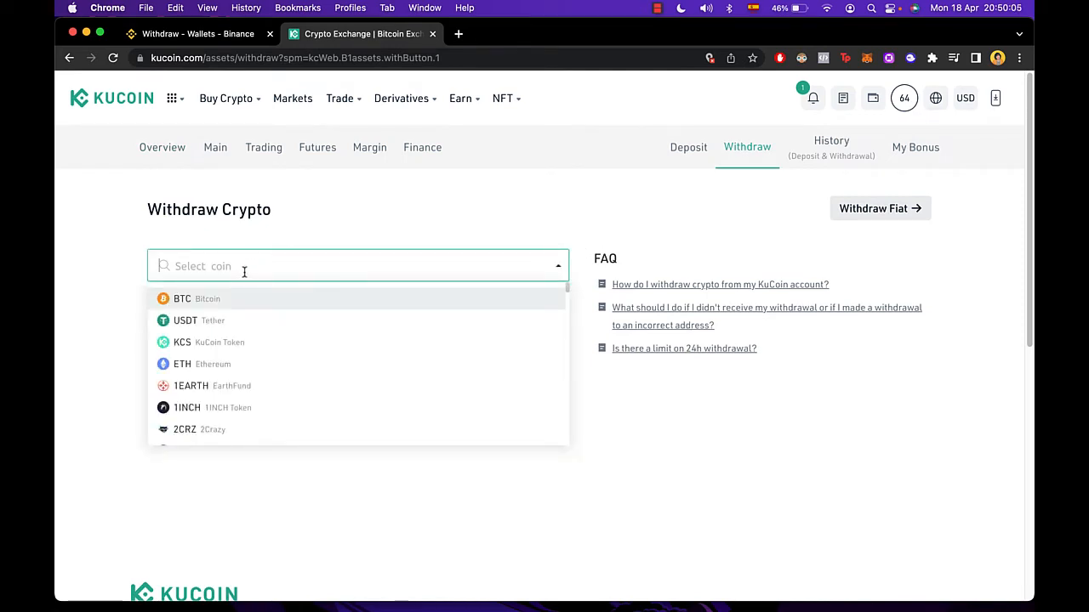
pyautogui.moveTo(248, 320)
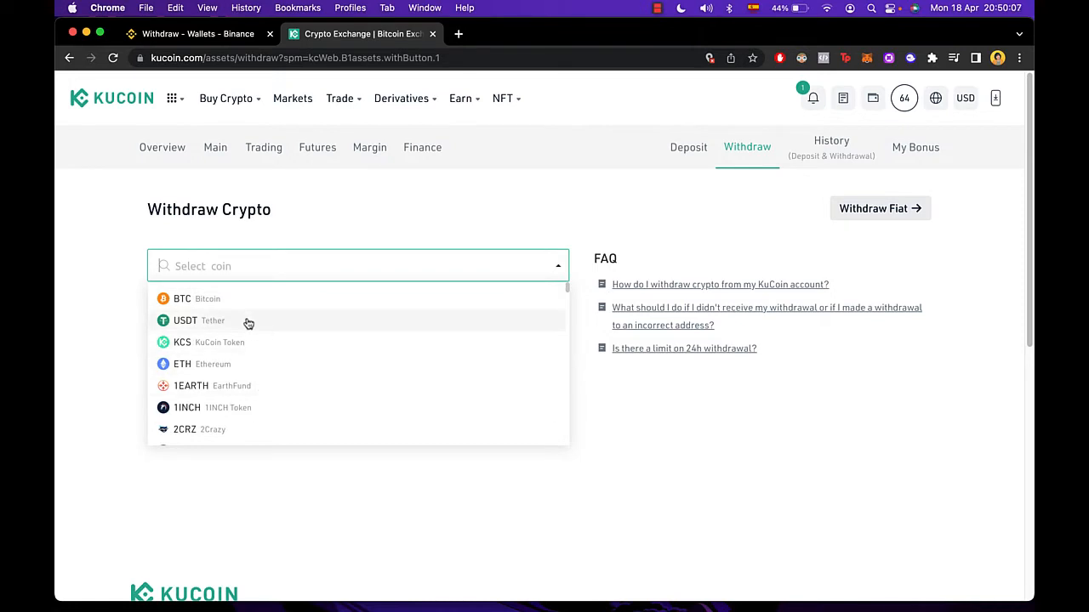
pyautogui.moveTo(258, 361)
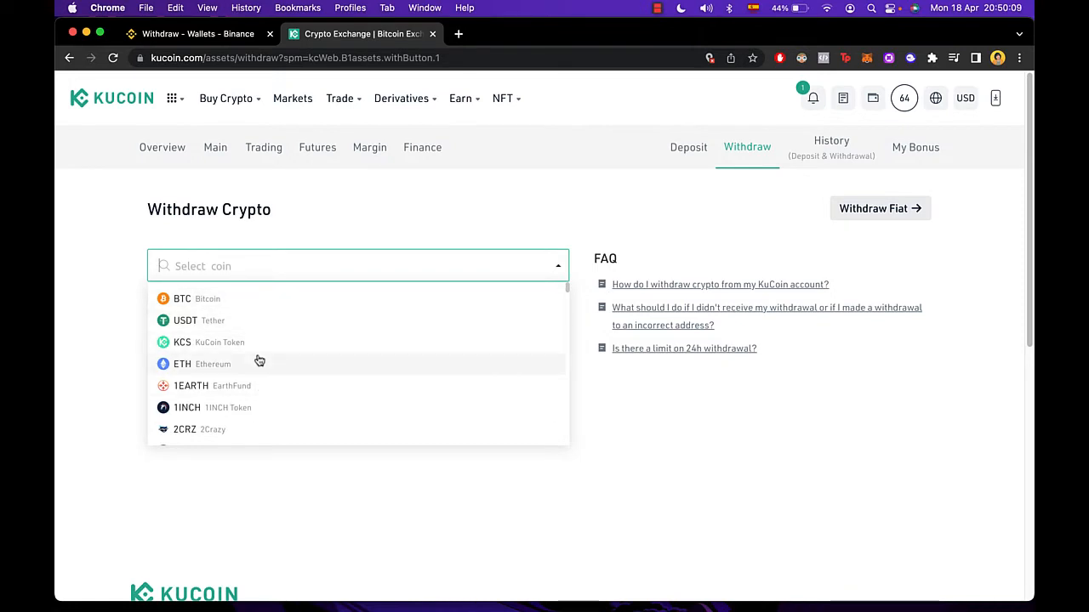
pyautogui.moveTo(279, 320)
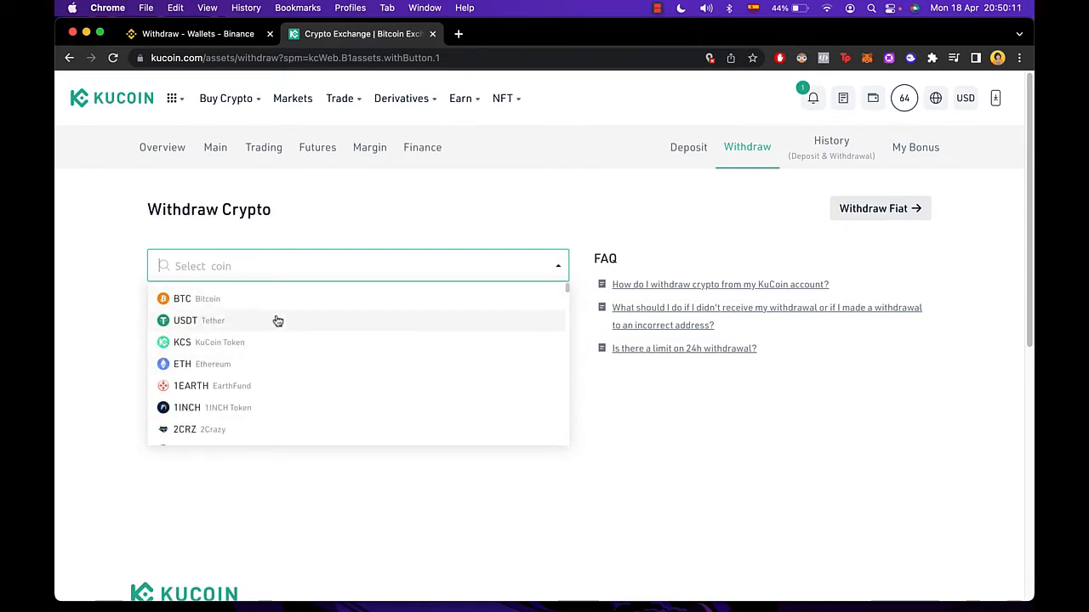
pyautogui.click(199, 320)
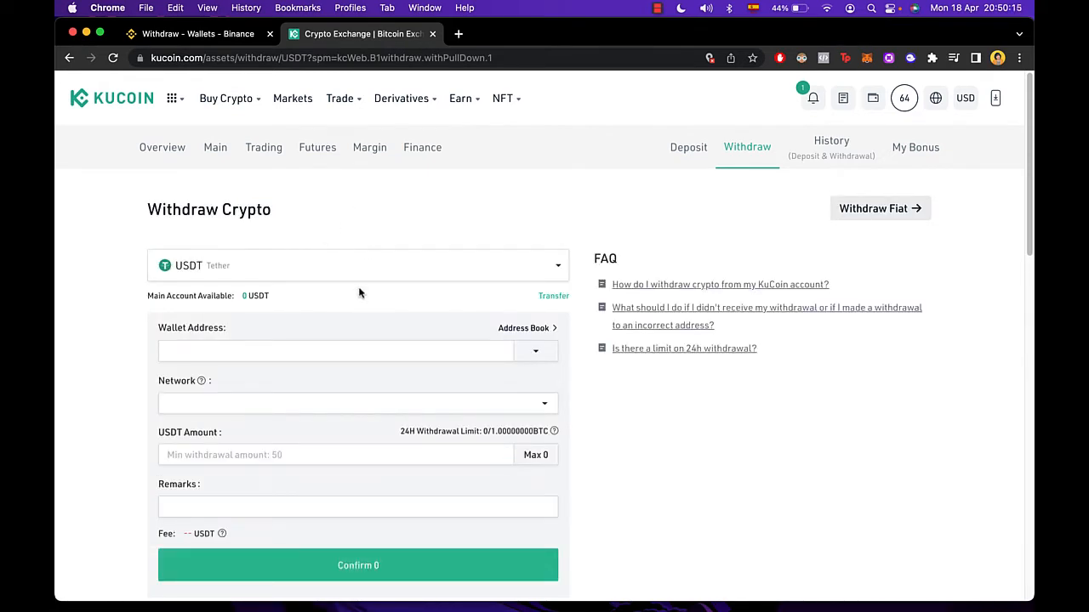
pyautogui.scroll(-3)
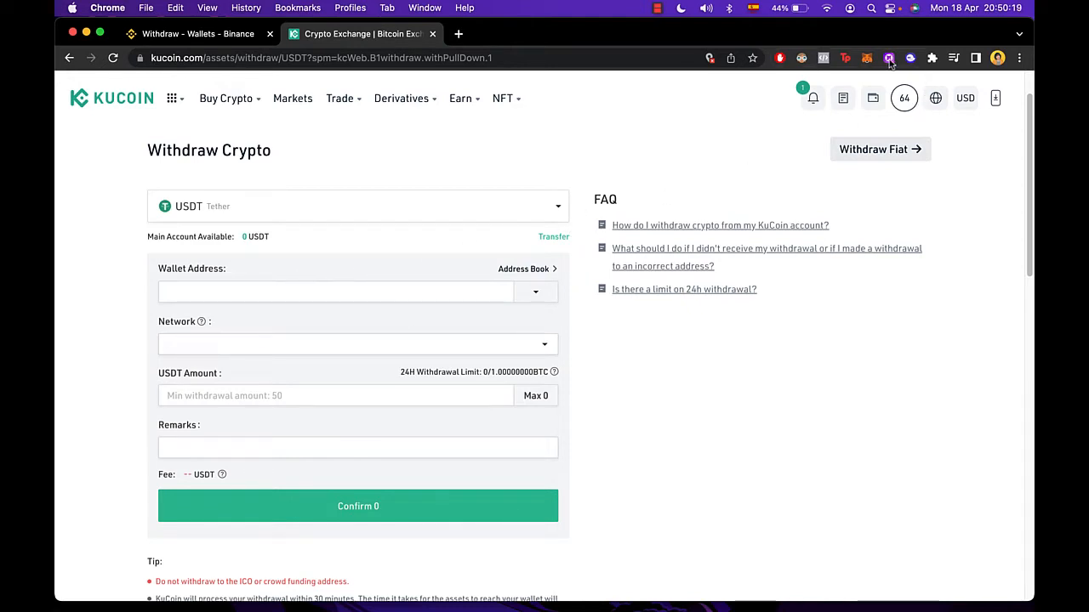
# Step: Switch the MetaMask wallet from Polygon to Ethereum Mainnet and look for the USDT token
pyautogui.click(888, 58)
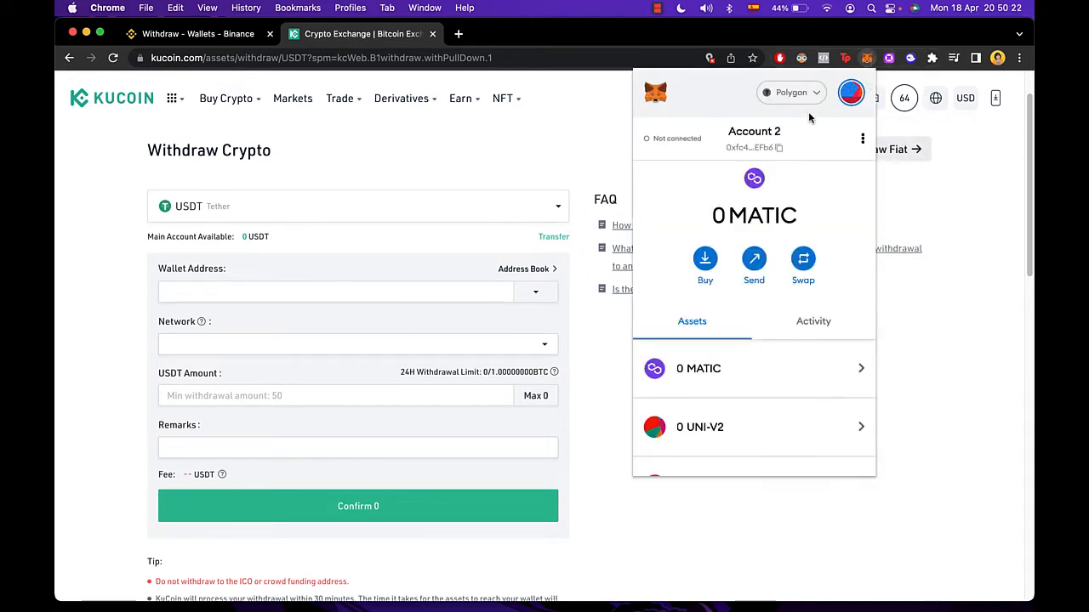
pyautogui.click(789, 92)
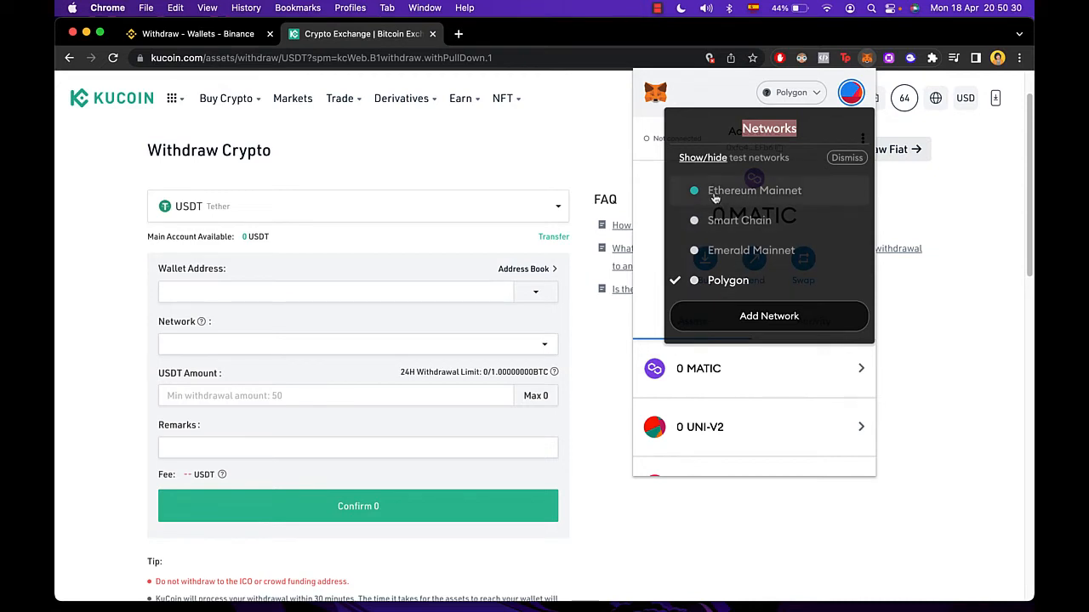
pyautogui.click(754, 191)
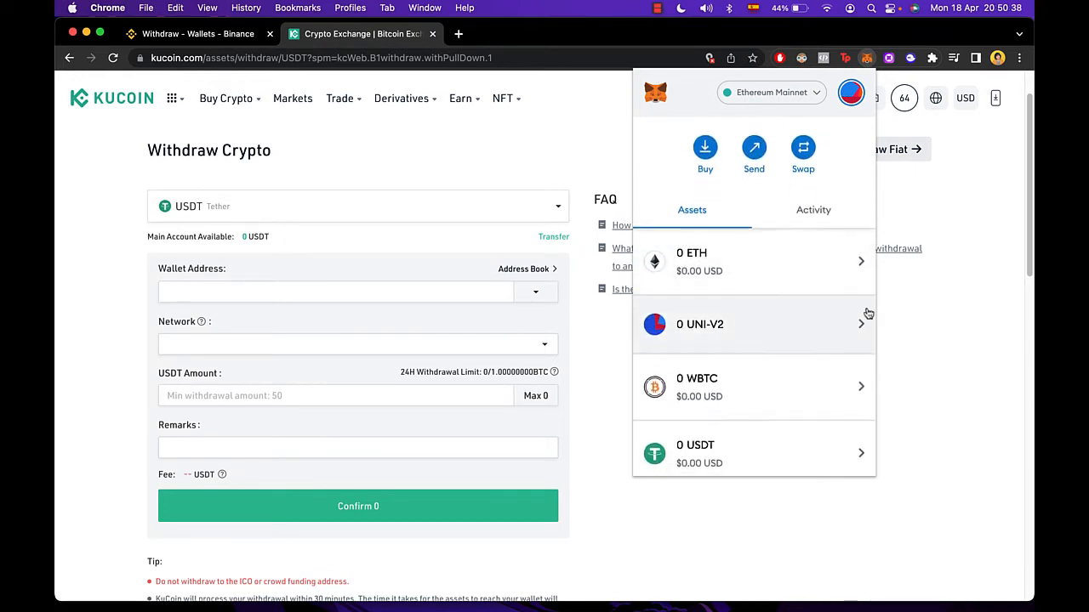
pyautogui.scroll(-3)
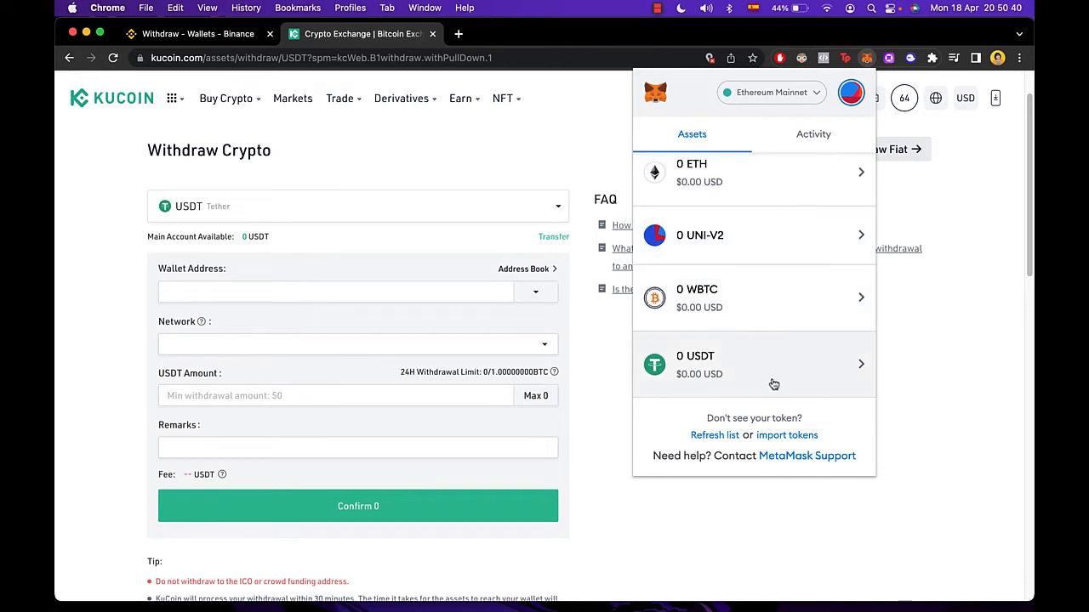
pyautogui.click(786, 436)
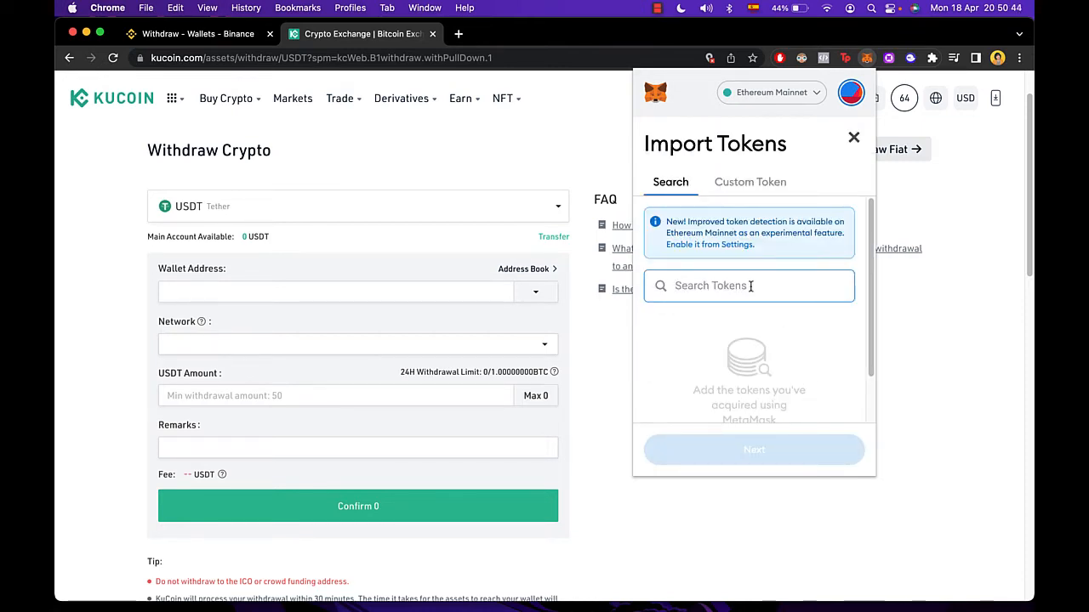
# Step: Search Import Tokens for 'avax' and 'xrp', then leave without adding any token
pyautogui.write('avax')
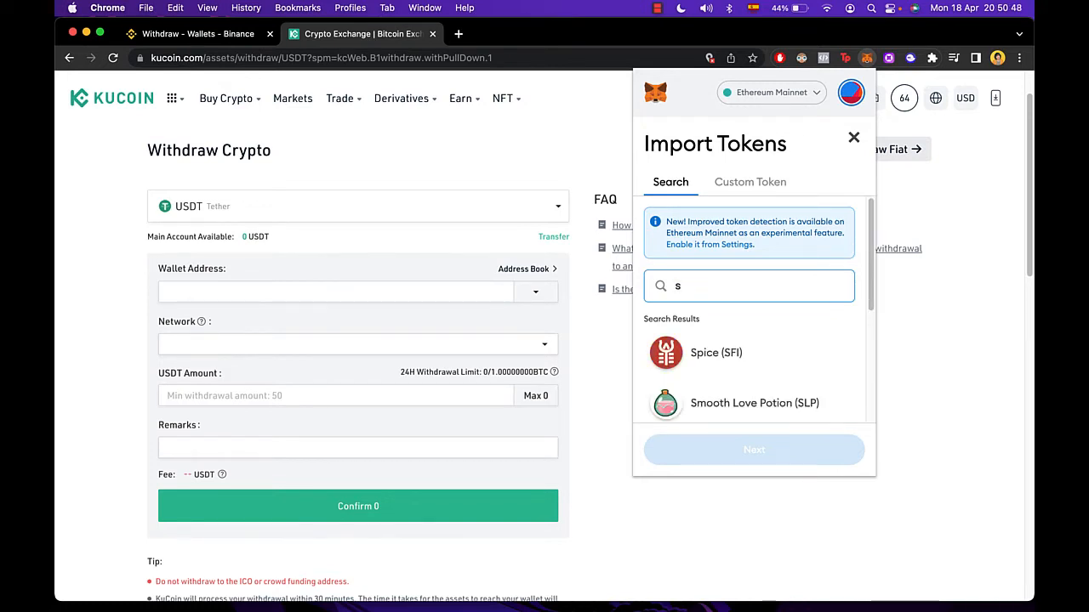
pyautogui.click(749, 286)
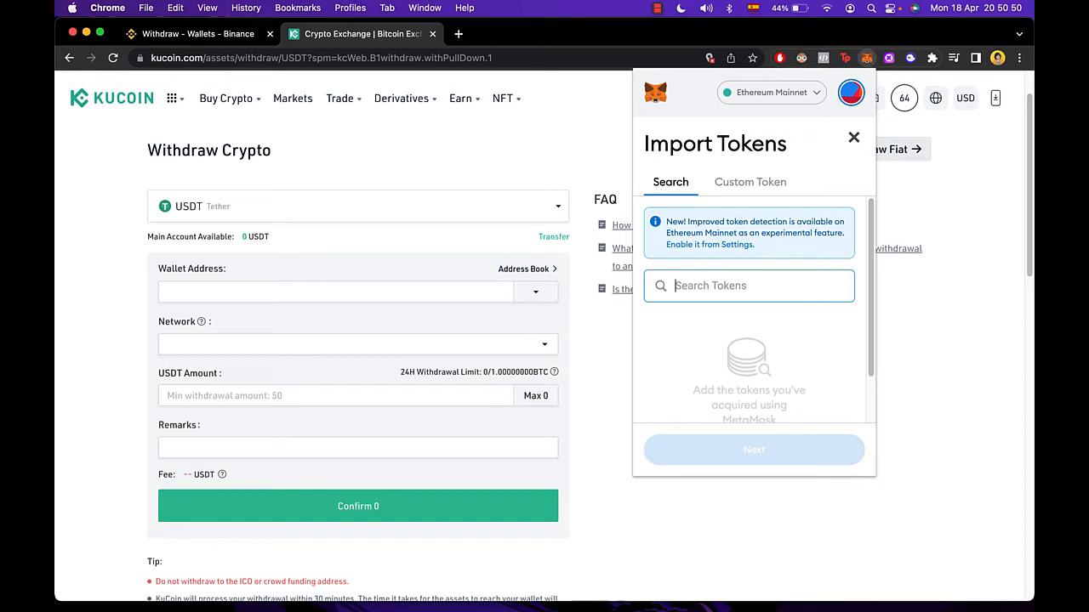
pyautogui.write('xrp')
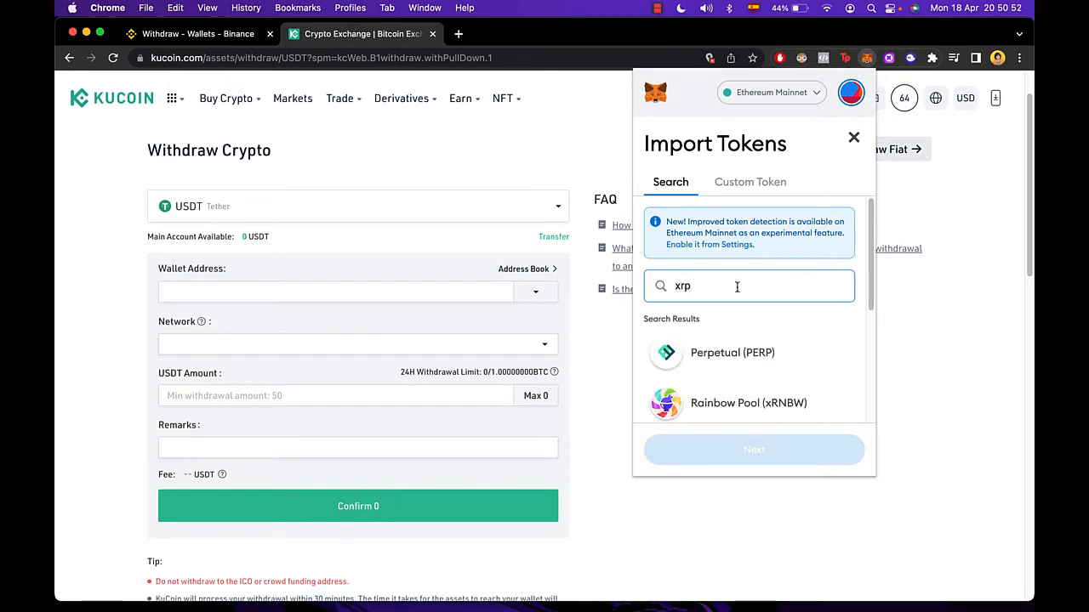
pyautogui.click(854, 136)
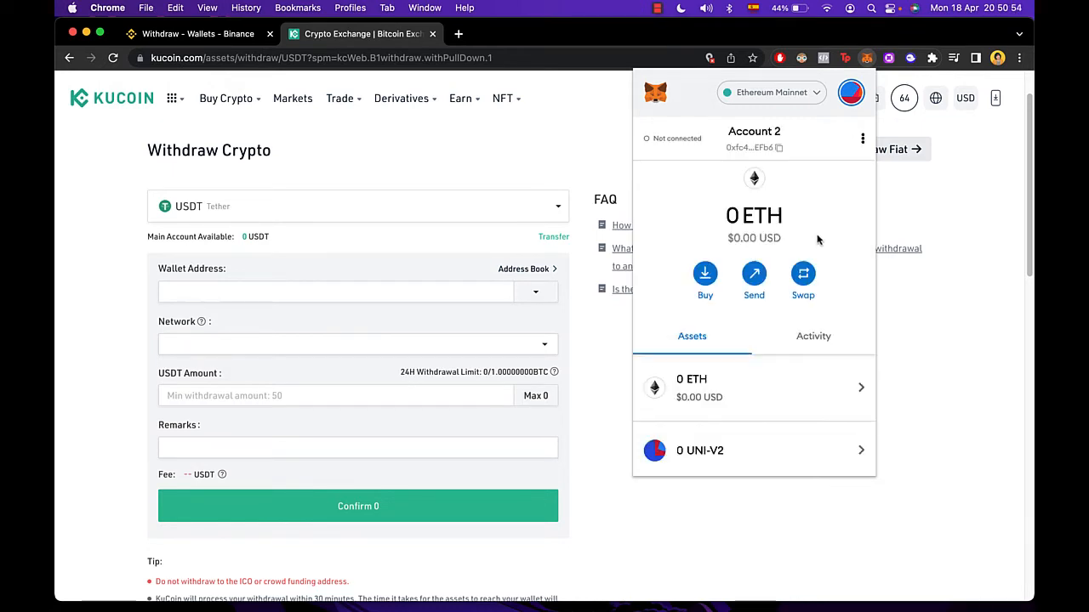
# Step: Check the 0 USDT balance, copy Account 2's address and return to KuCoin's Wallet Address field
pyautogui.scroll(-3)
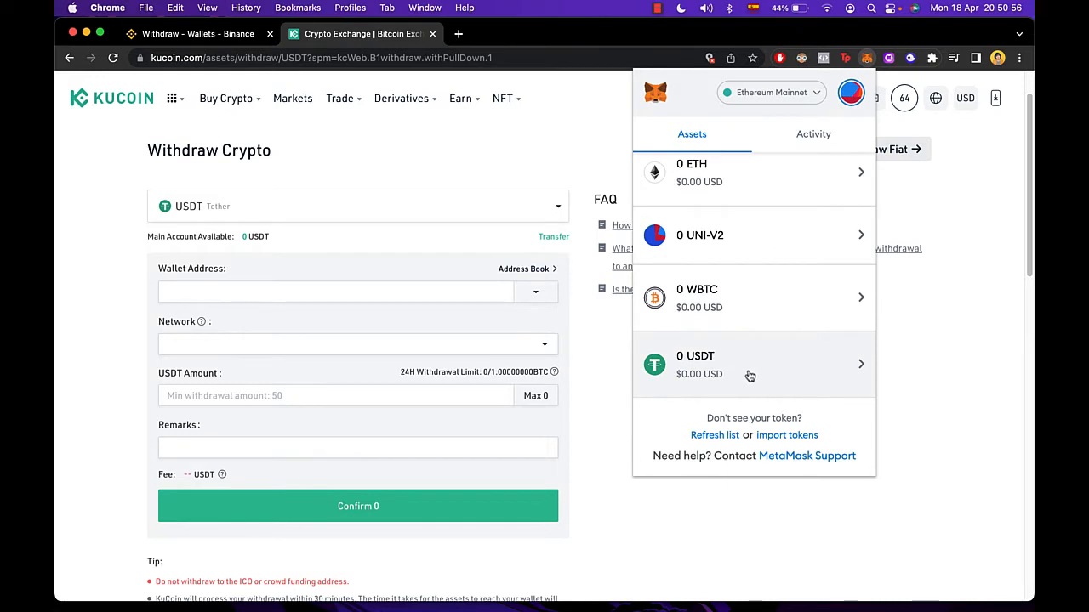
pyautogui.click(754, 364)
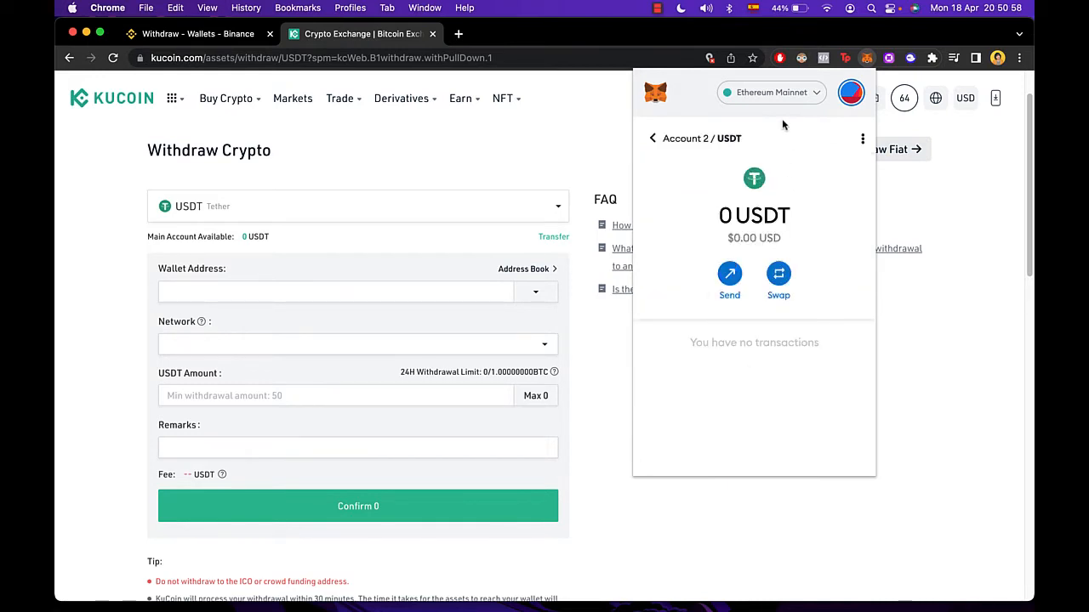
pyautogui.click(653, 137)
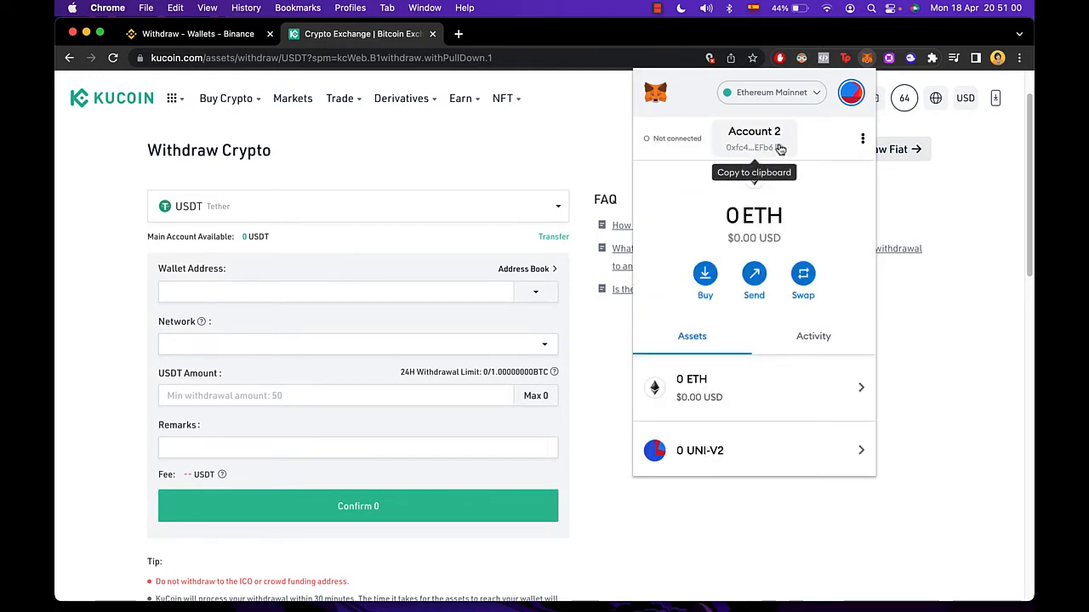
pyautogui.click(754, 146)
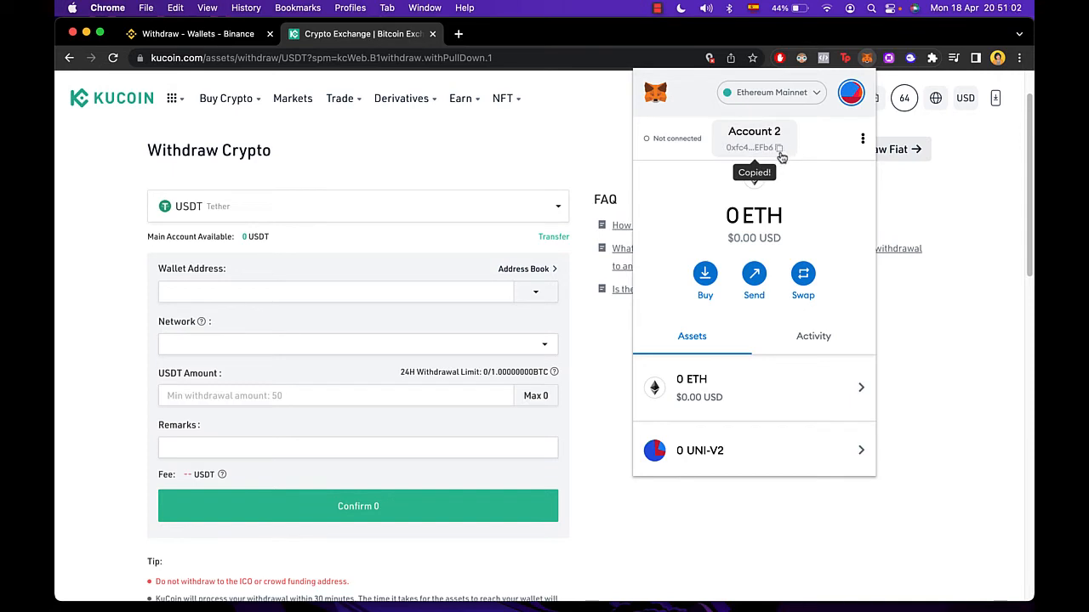
pyautogui.click(335, 291)
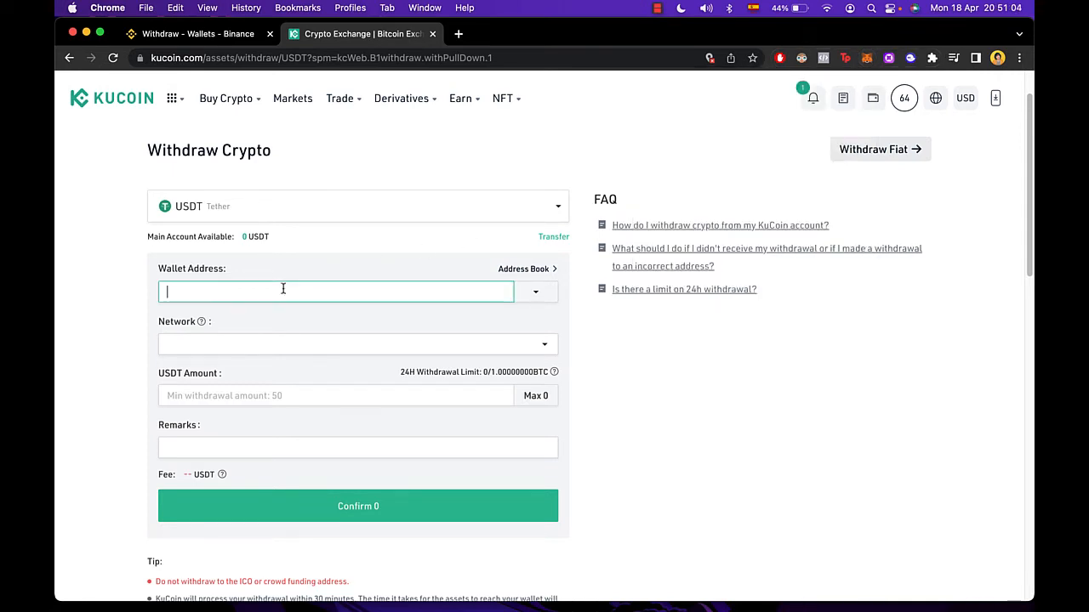
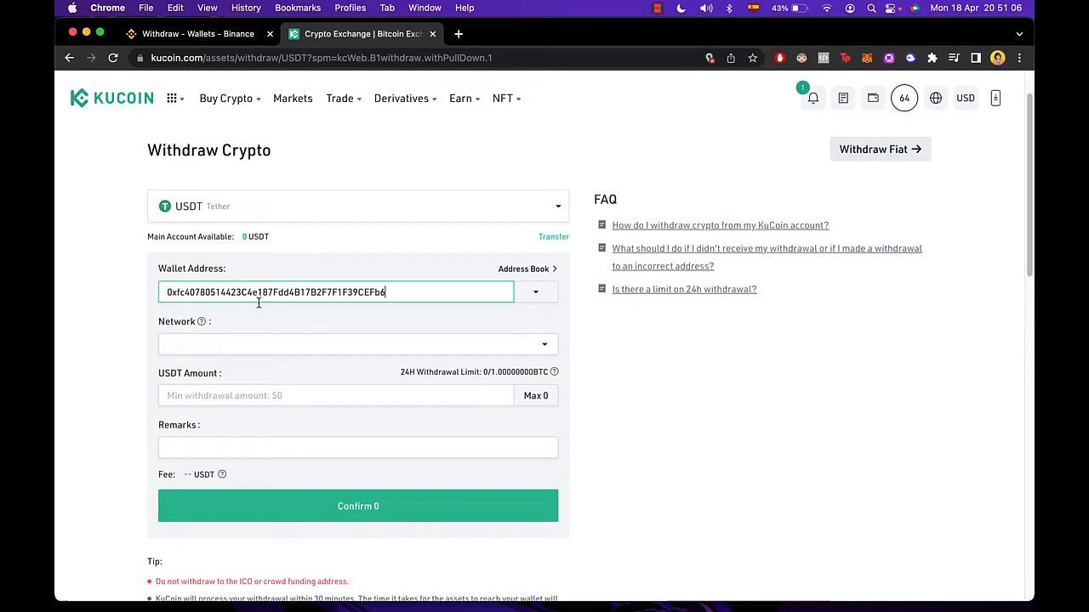
pyautogui.click(357, 344)
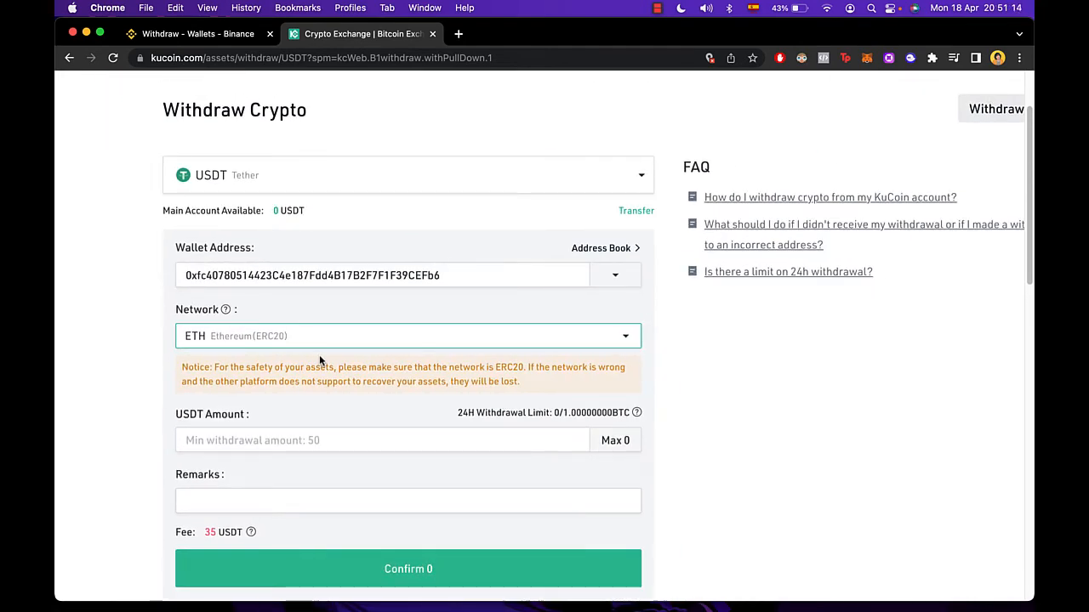
pyautogui.moveTo(333, 319)
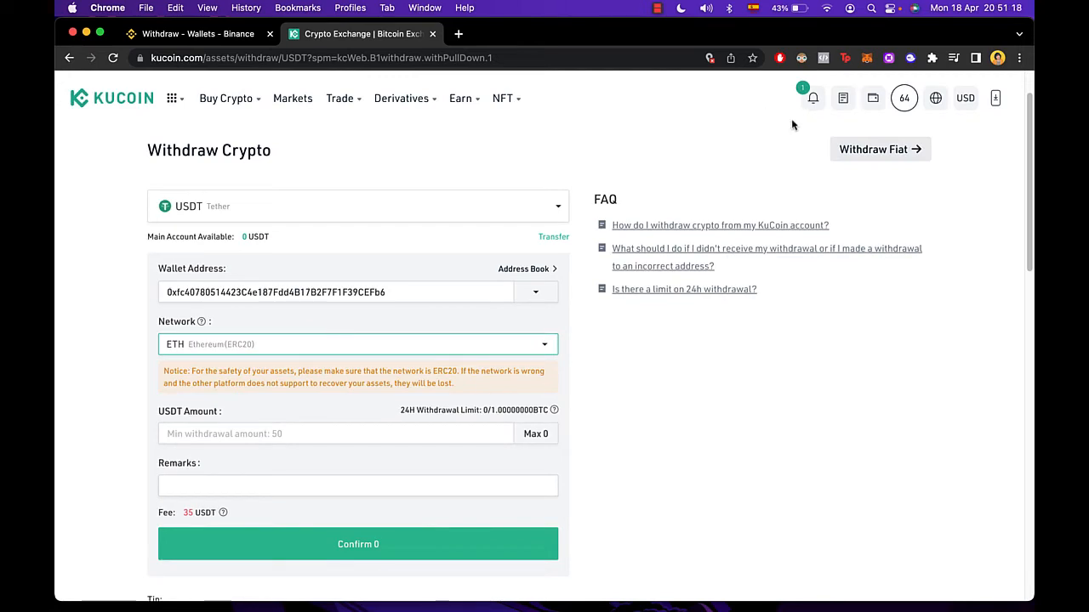
pyautogui.click(903, 97)
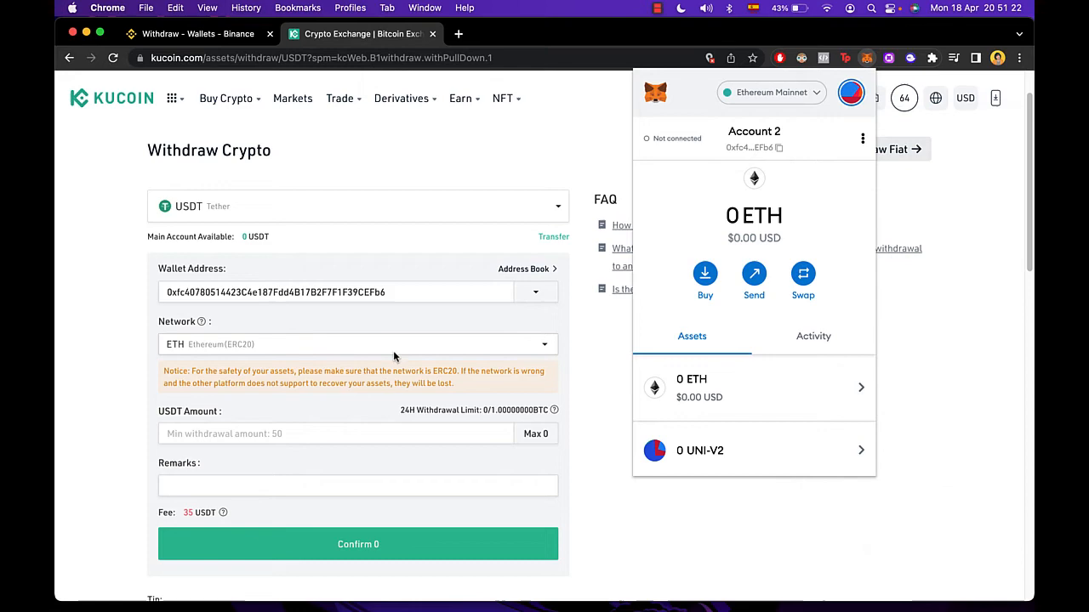
# Step: Enter a 0.000000 USDT amount and attempt to confirm, which gets flagged as required
pyautogui.click(336, 434)
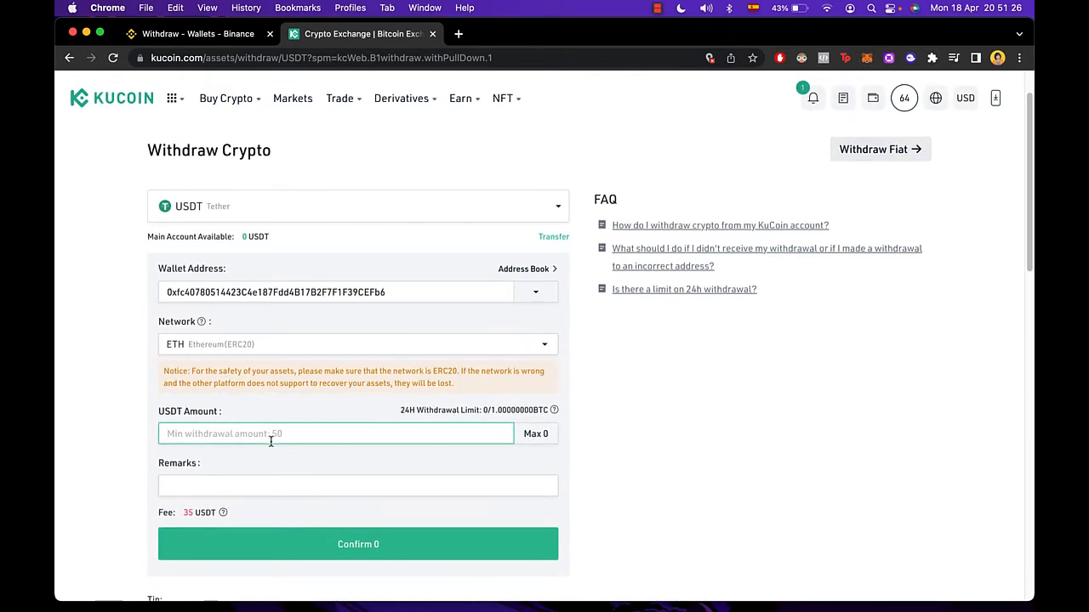
pyautogui.scroll(-3)
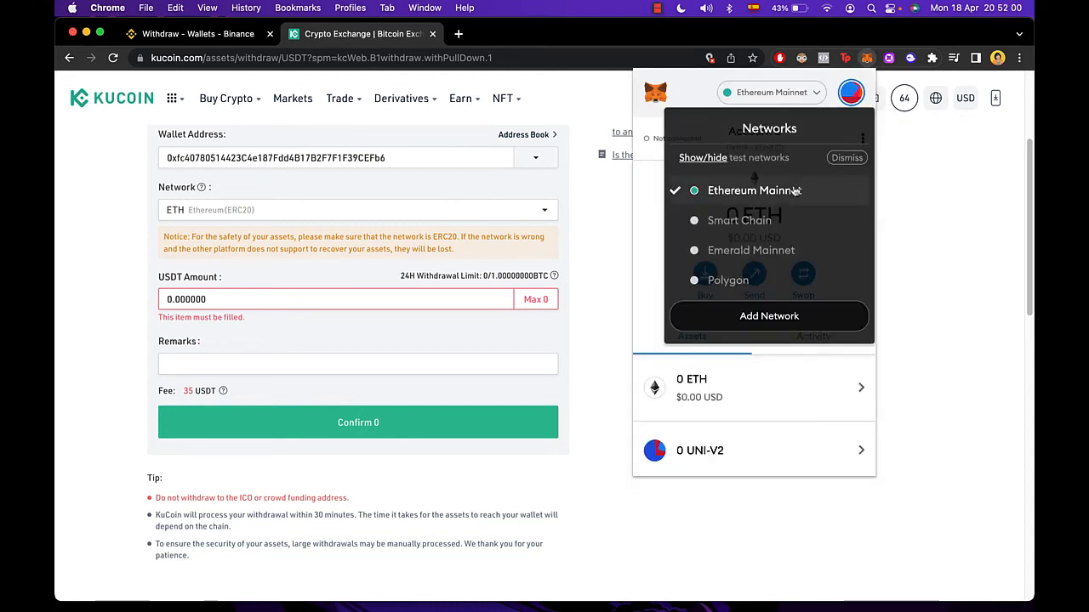
pyautogui.moveTo(749, 231)
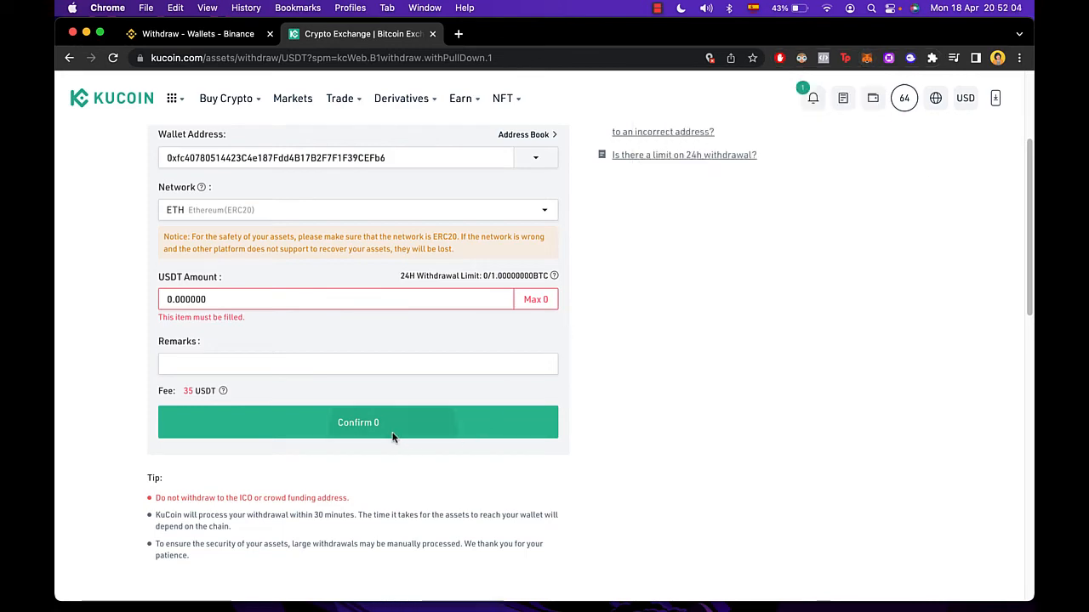
pyautogui.click(813, 97)
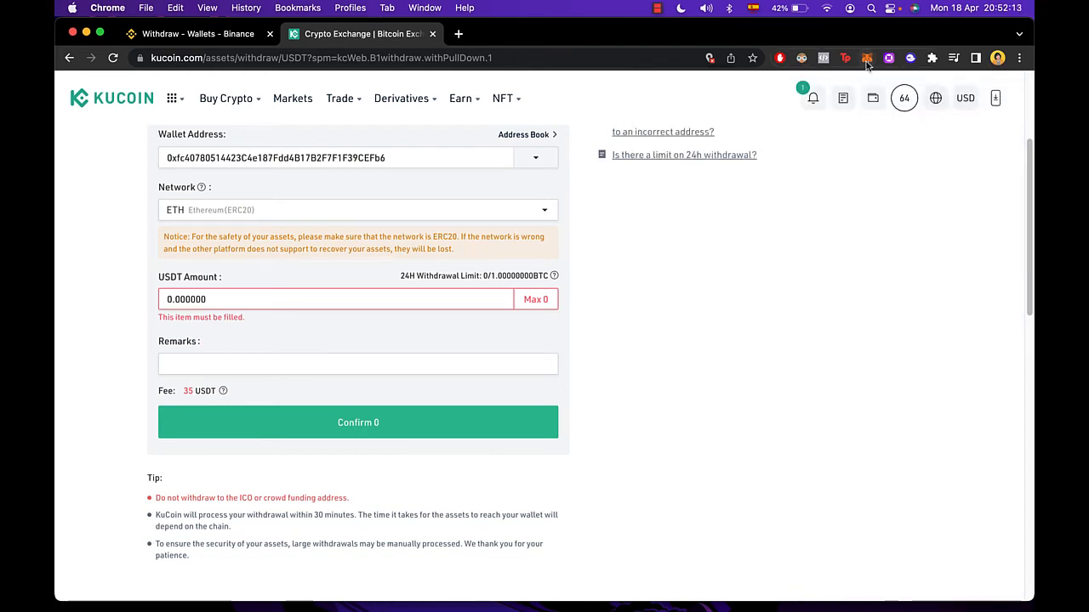
# Step: View the details of the MATIC Send transaction on Polygon, then return to the activity list
pyautogui.click(868, 58)
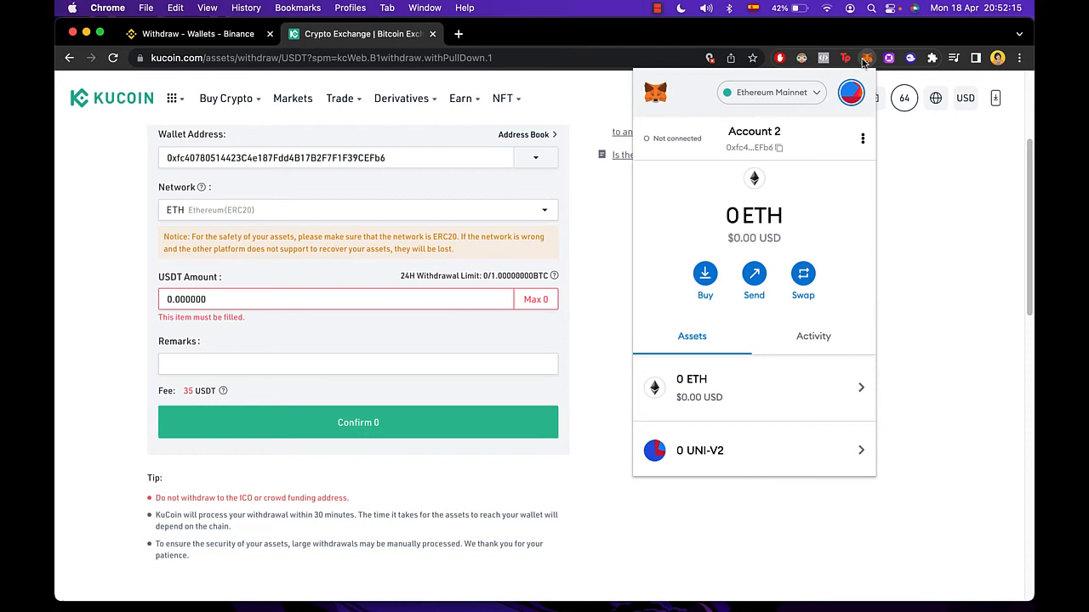
pyautogui.click(771, 92)
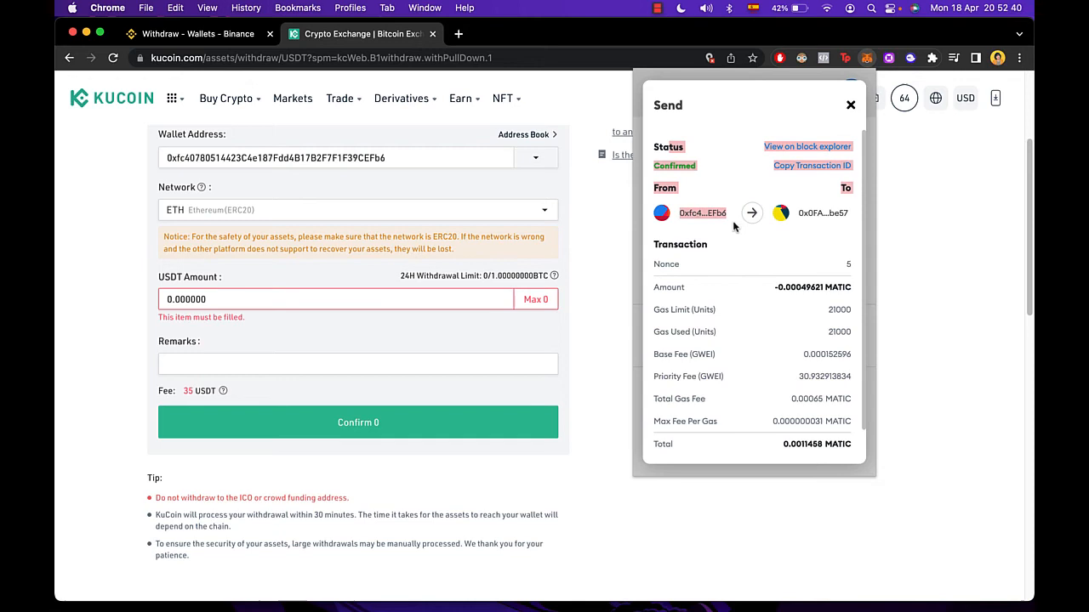
pyautogui.scroll(-3)
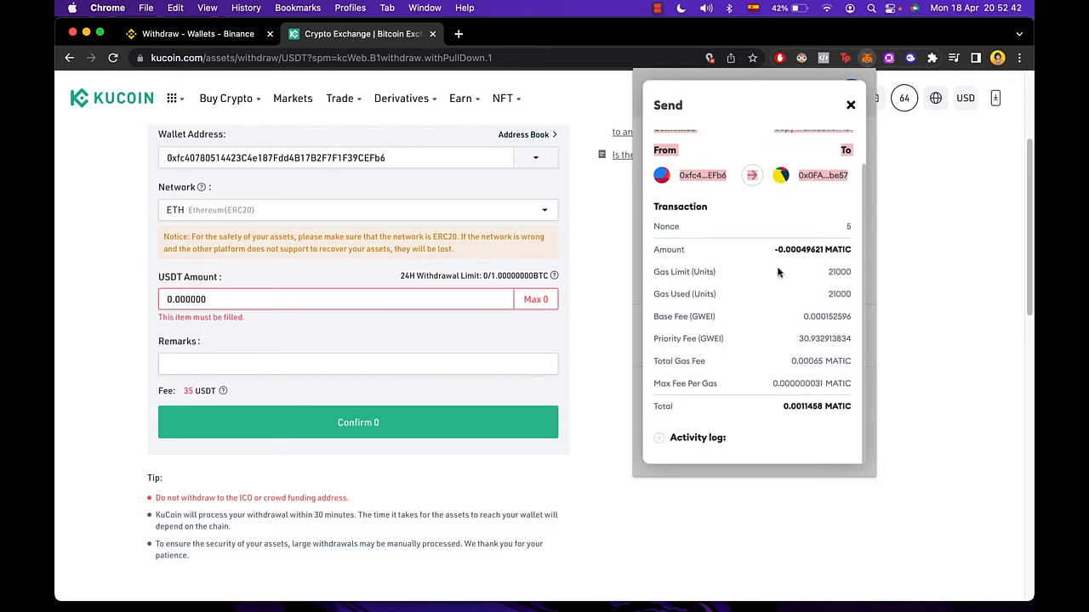
pyautogui.click(851, 92)
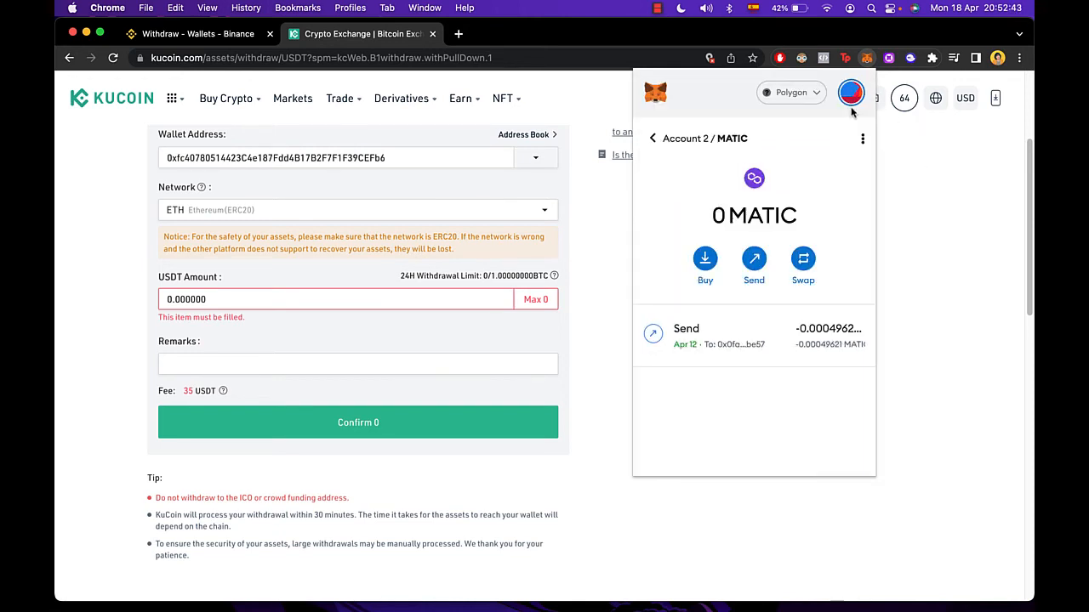